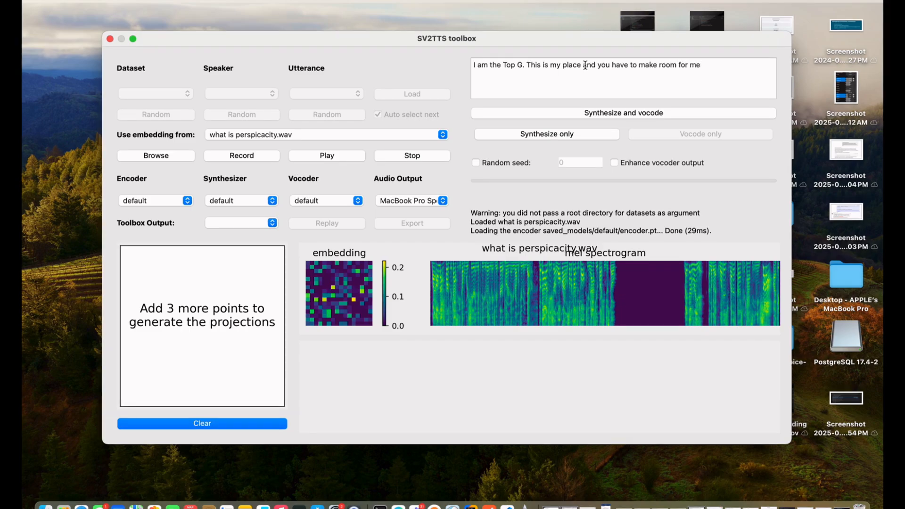
Launch Visual Studio Code onto its Welcome page with the Recent projects list.
left_click(623, 112)
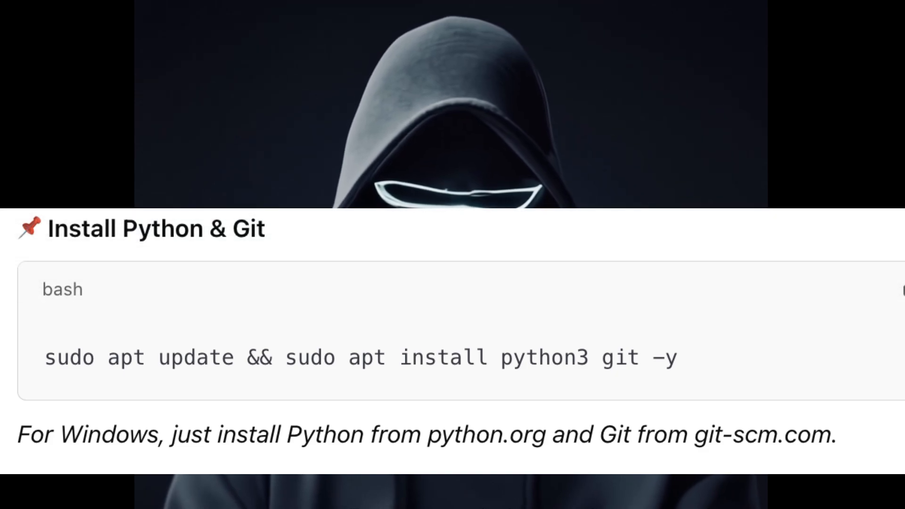
scroll("down", 3)
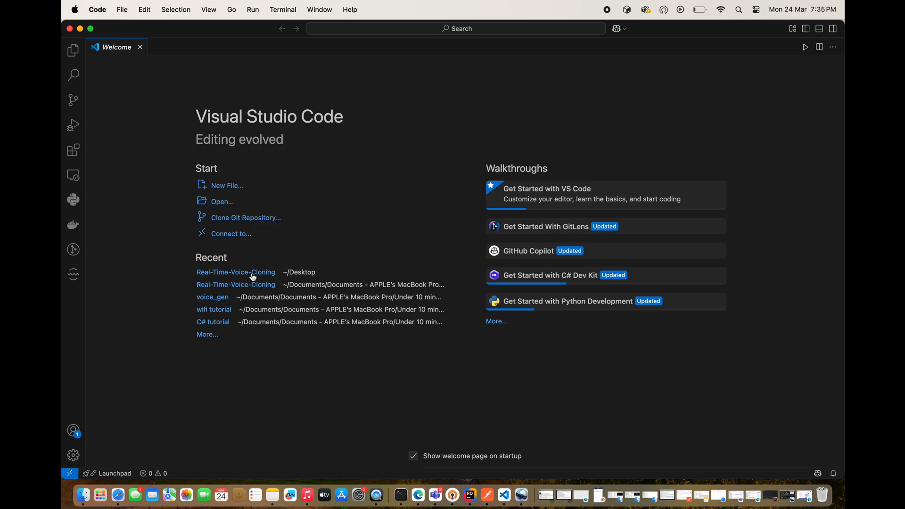
Open the Real-Time-Voice-Cloning project from ~/Desktop under Recent.
left_click(235, 272)
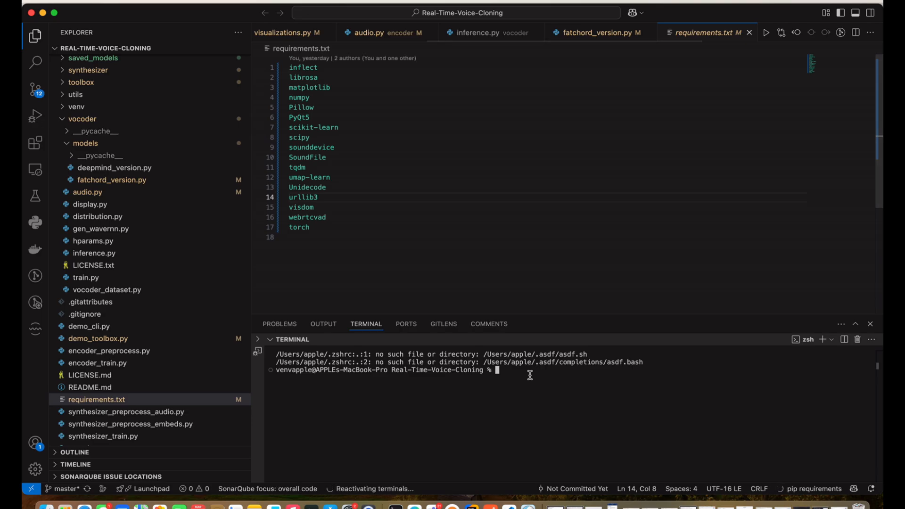
Activate the project's virtual environment with 'source venv/bin/activate'.
type("so")
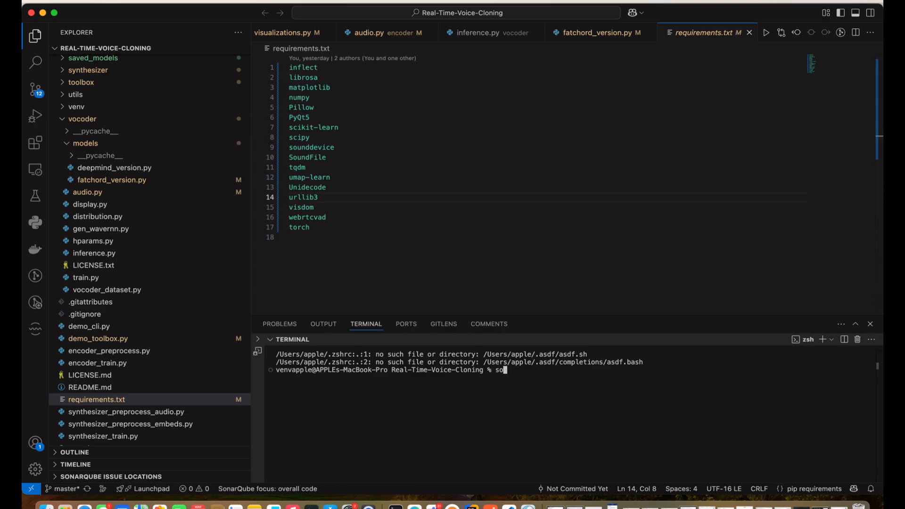
type("urce")
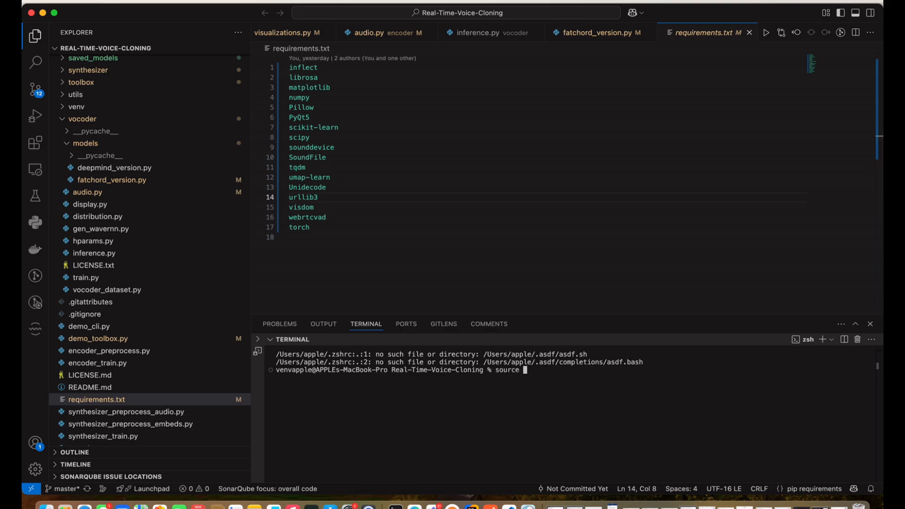
type("venv/")
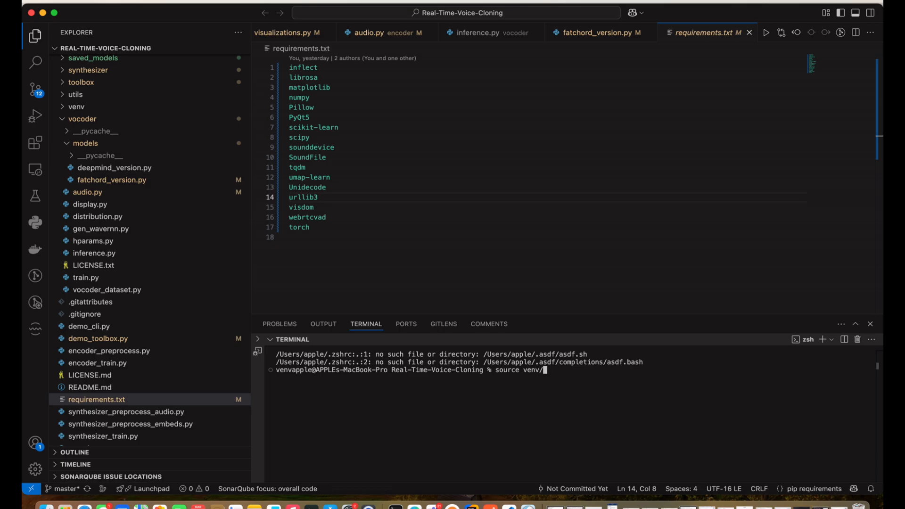
type("bin/a")
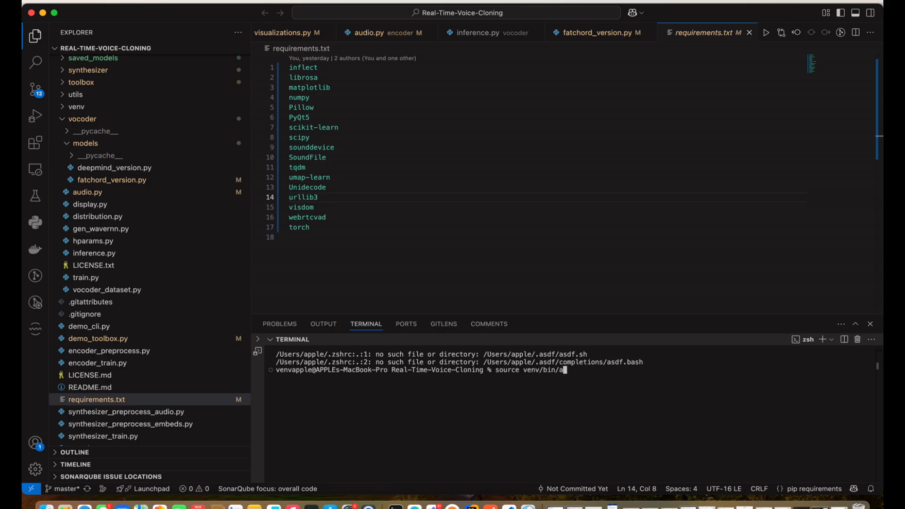
type("ctivate")
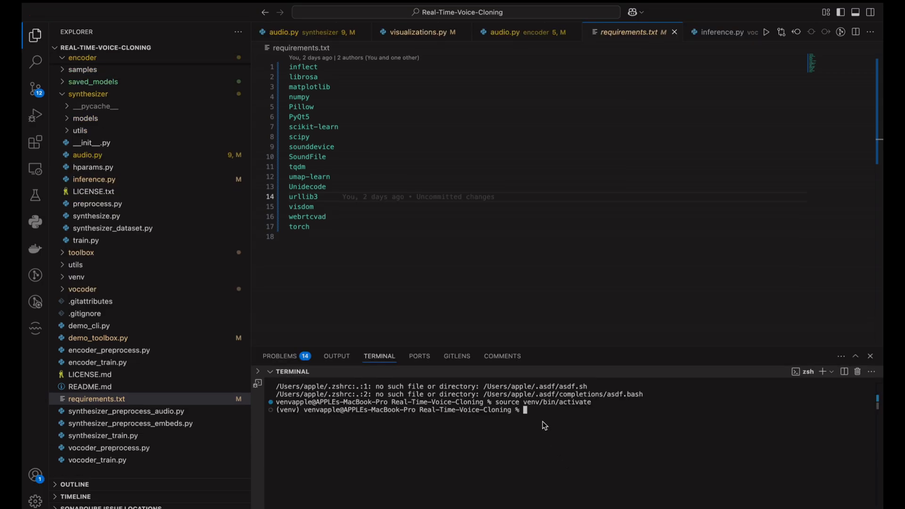
Install the dependencies with 'pip3 install -r requirements.txt'.
type("pip3 install r")
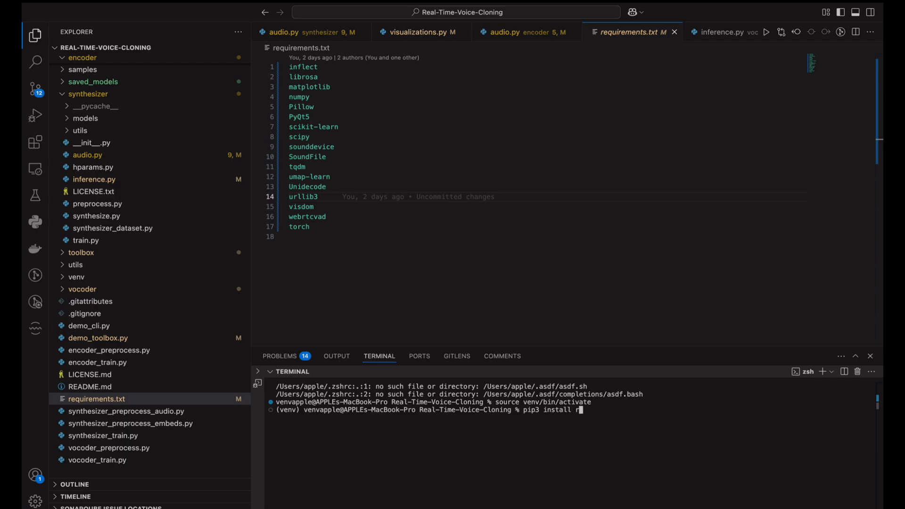
type("-")
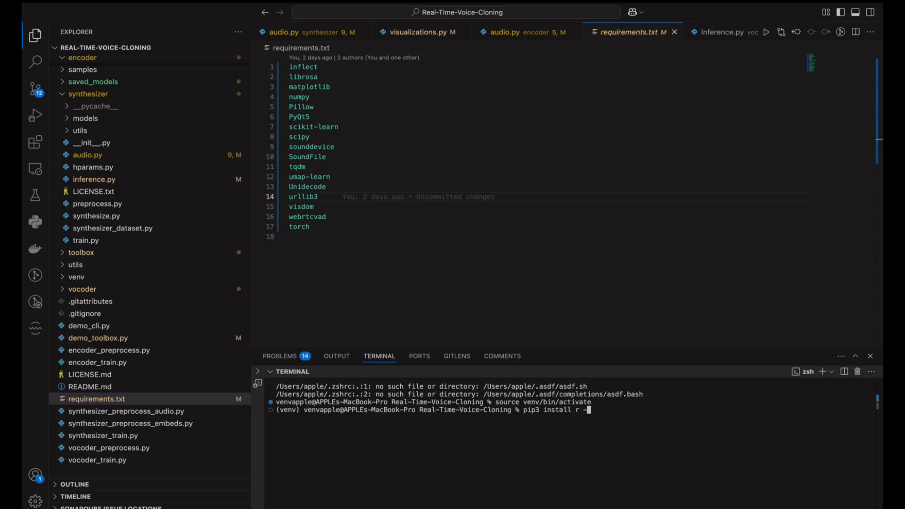
type("equirements.t")
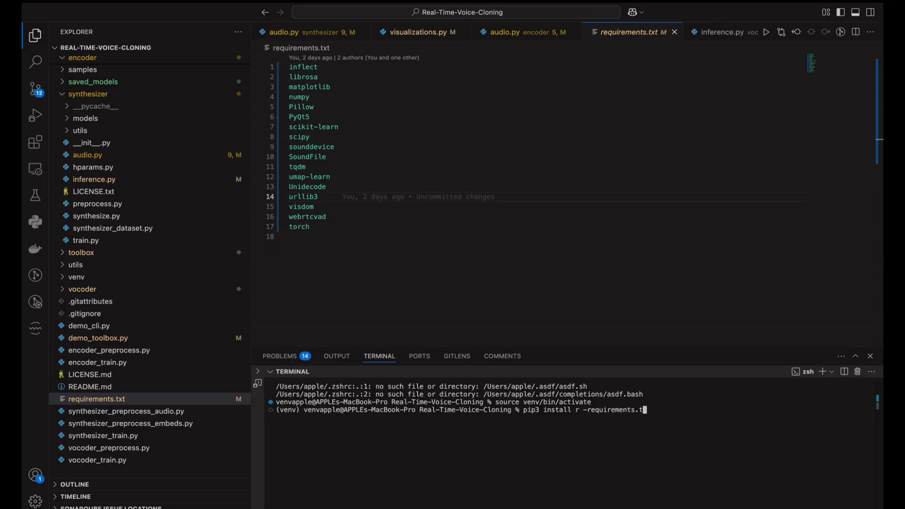
type("xt")
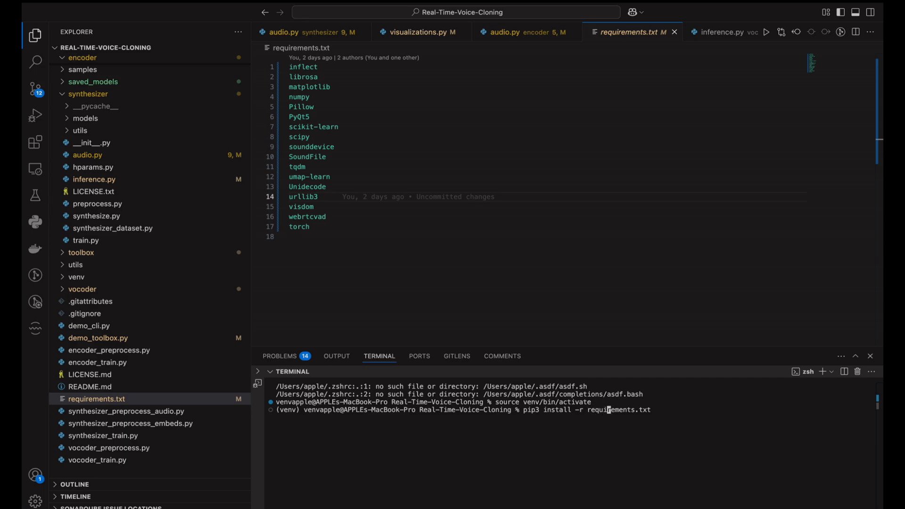
left_click(35, 61)
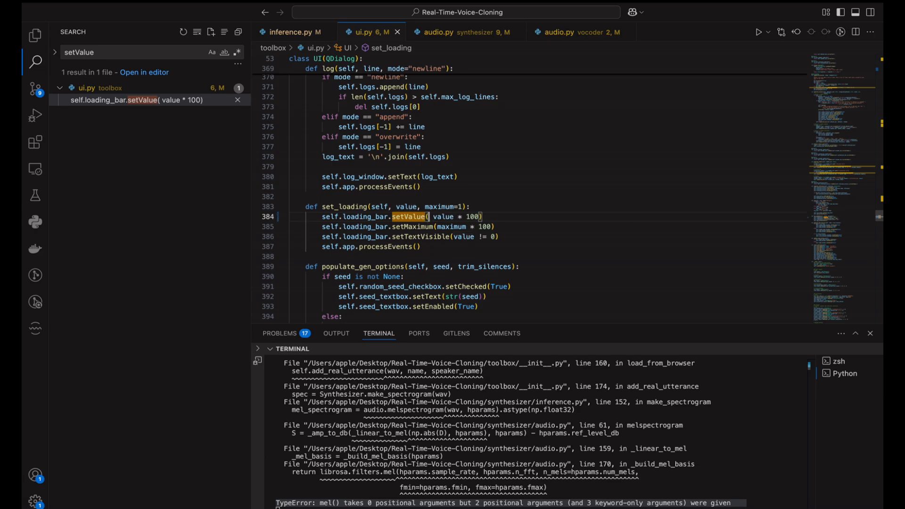
Wrap the loading bar's value * 100 in int() inside ui.py's set_loading.
type("int(")
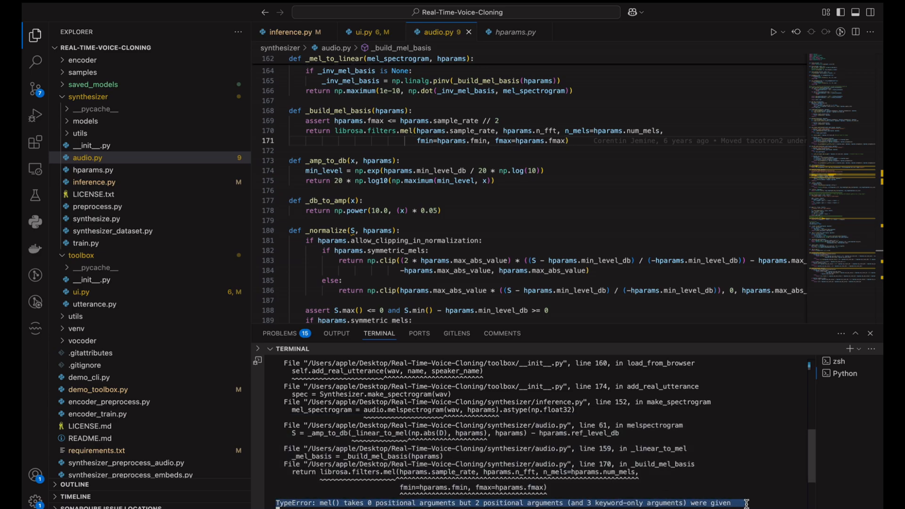
mouse_move(418, 130)
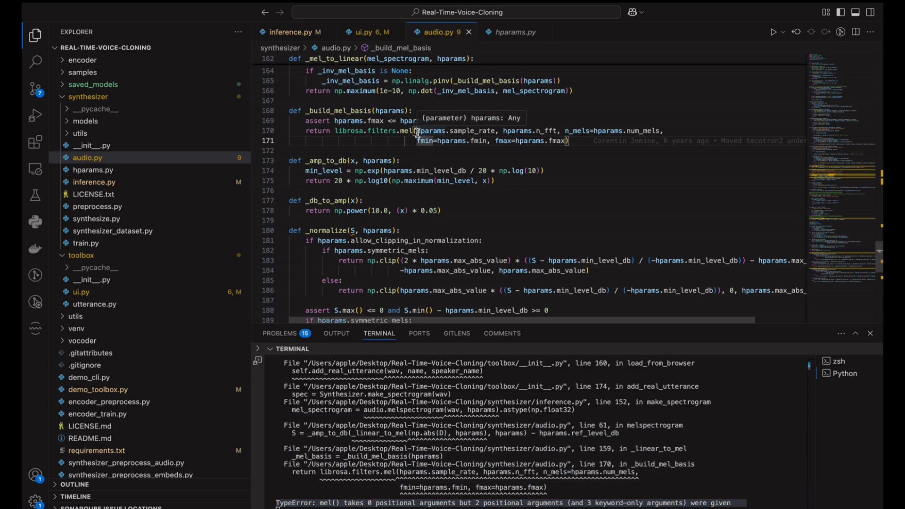
Make _build_mel_basis call librosa.filters.mel with sr= and n_fft= keywords.
type("s")
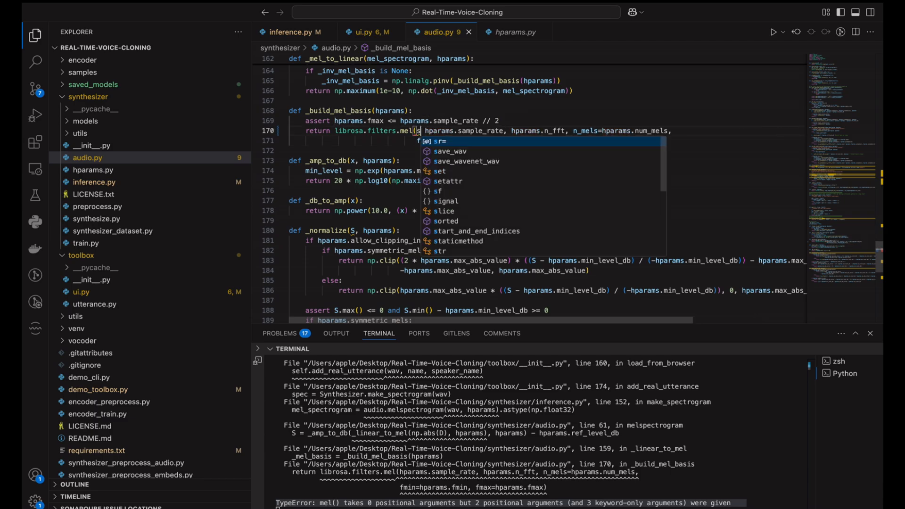
type("sr=")
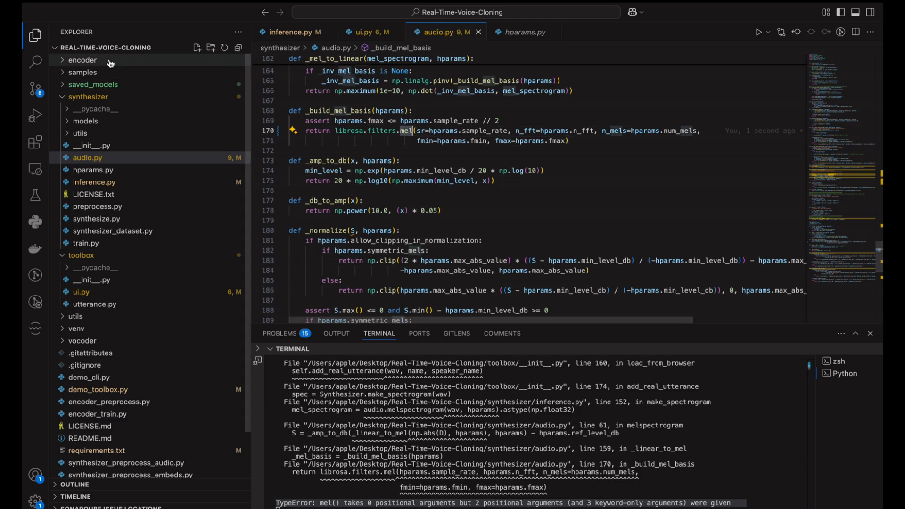
left_click(35, 62)
type("mel(")
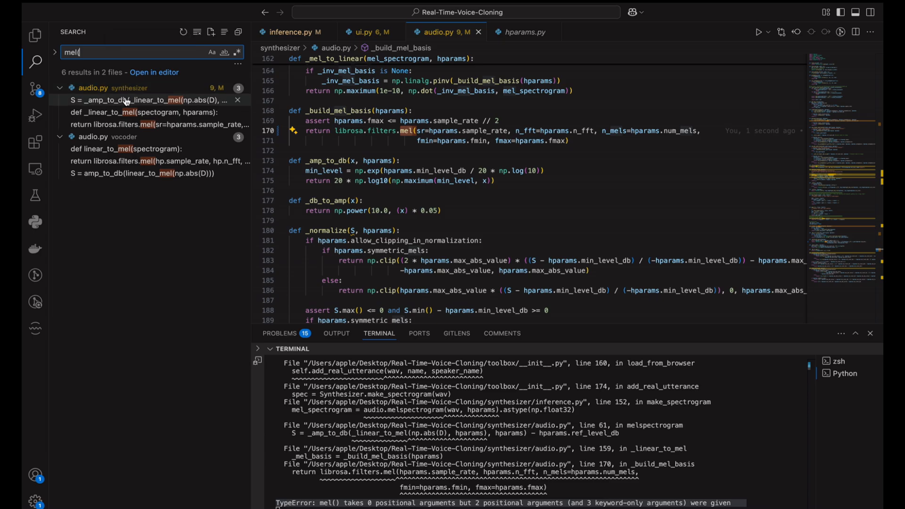
From the 'mel(' search results, fix vocoder/audio.py build_mel_basis to use sr= and n_fft= keywords.
left_click(142, 100)
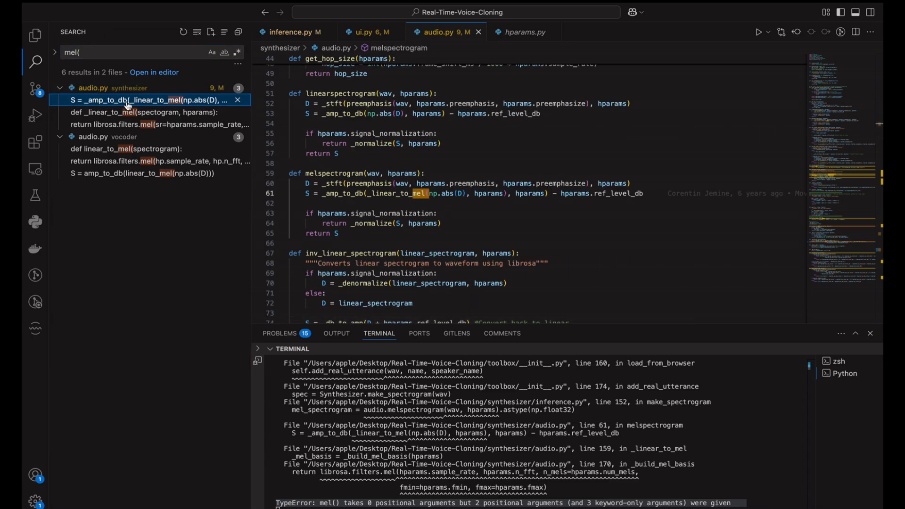
left_click(138, 112)
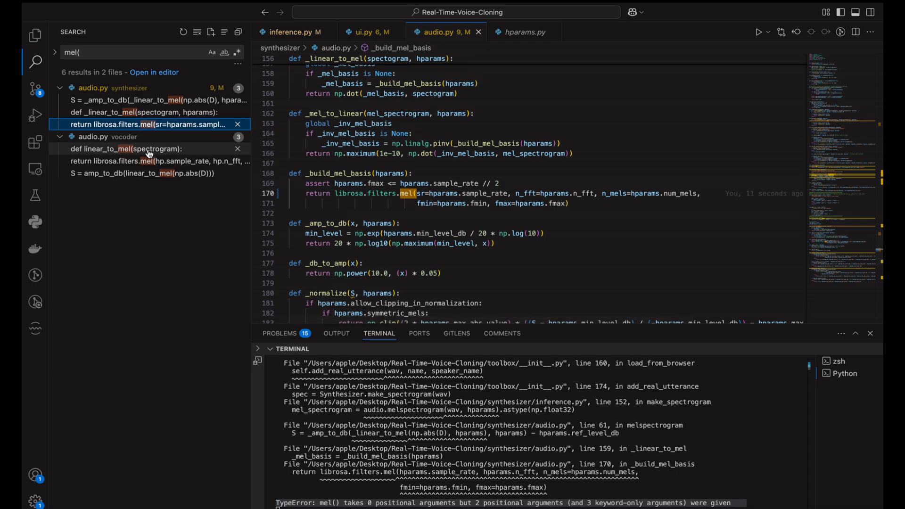
left_click(147, 160)
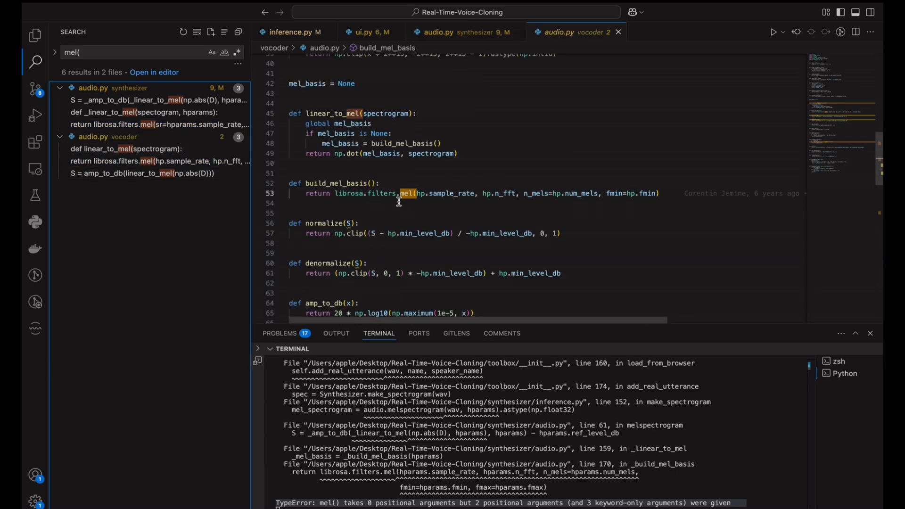
mouse_move(149, 112)
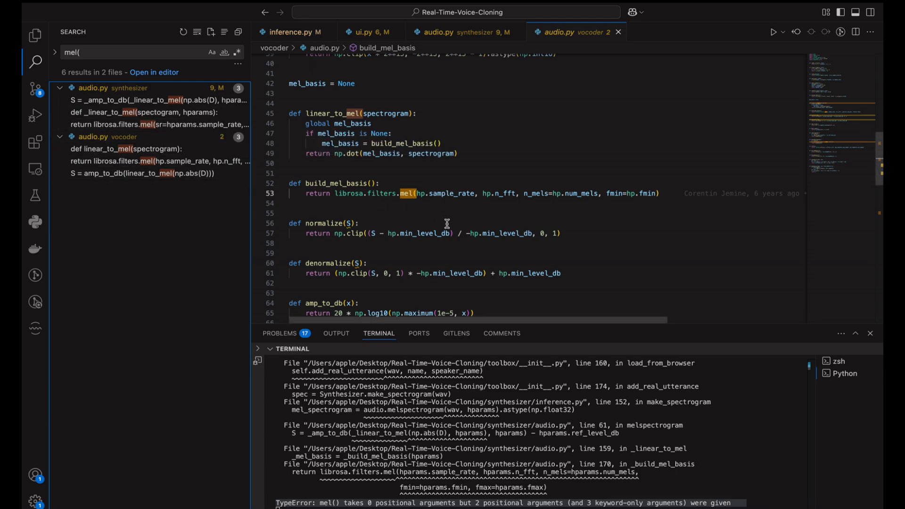
mouse_move(405, 193)
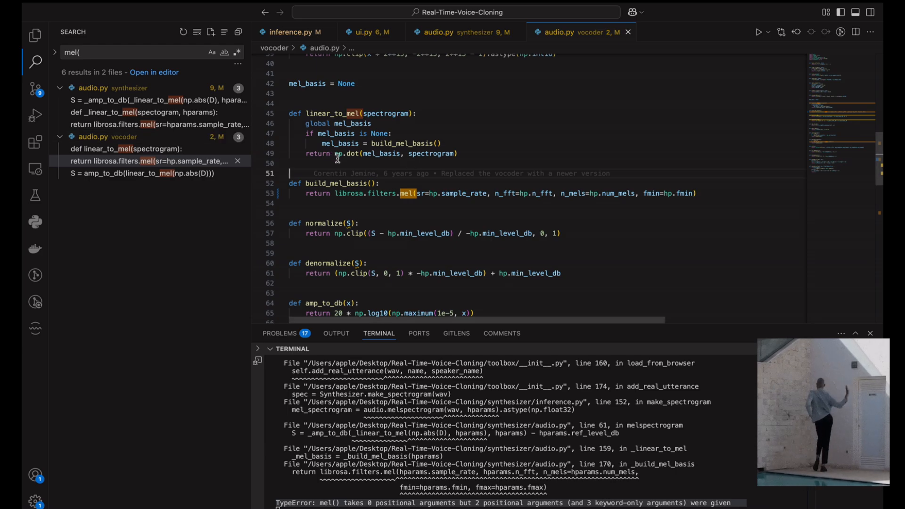
left_click(144, 161)
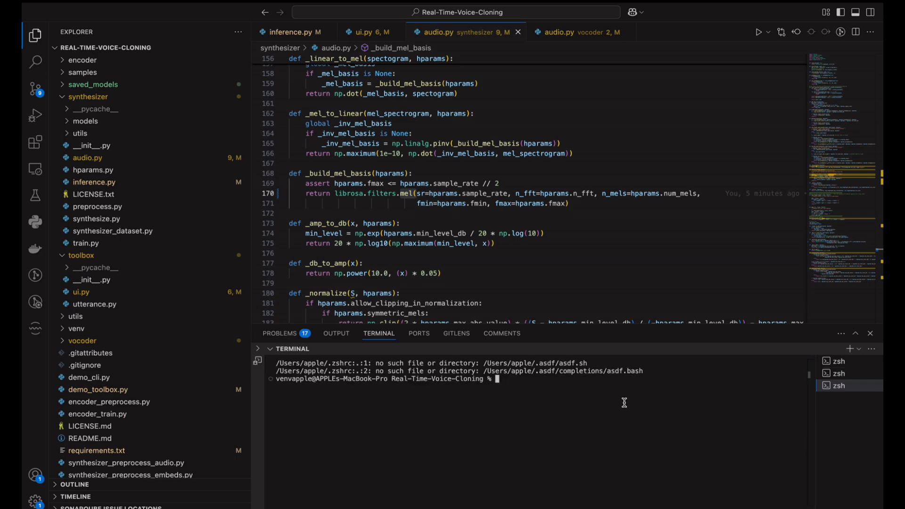
Activate the virtual environment in the fresh terminal with 'source venv/bin/activate'.
type("source")
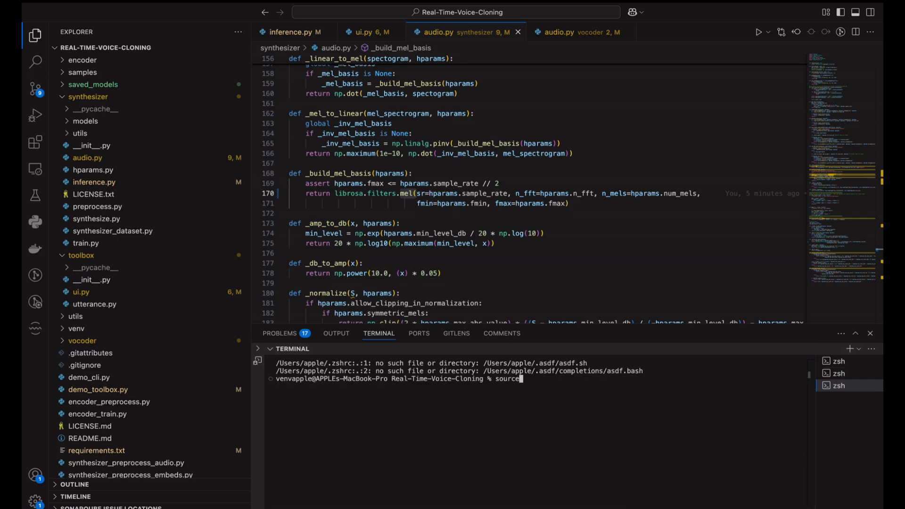
type("venv/")
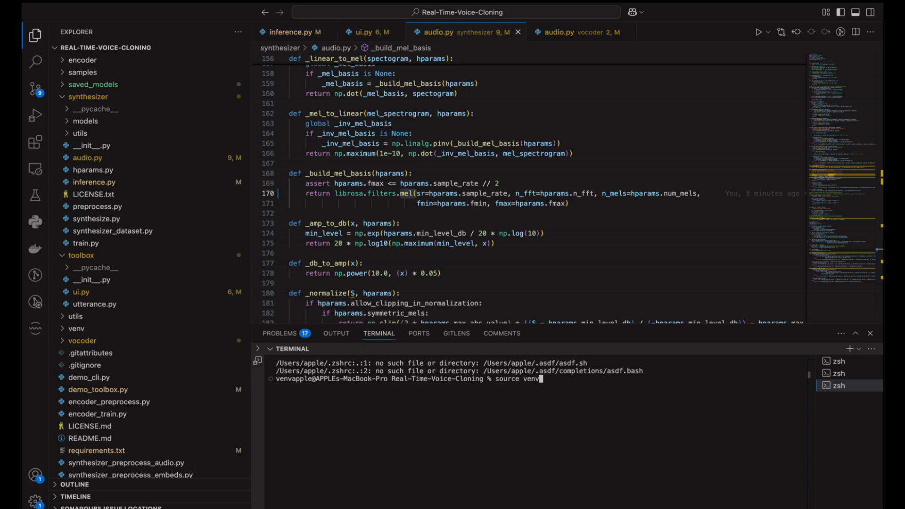
type("bin/")
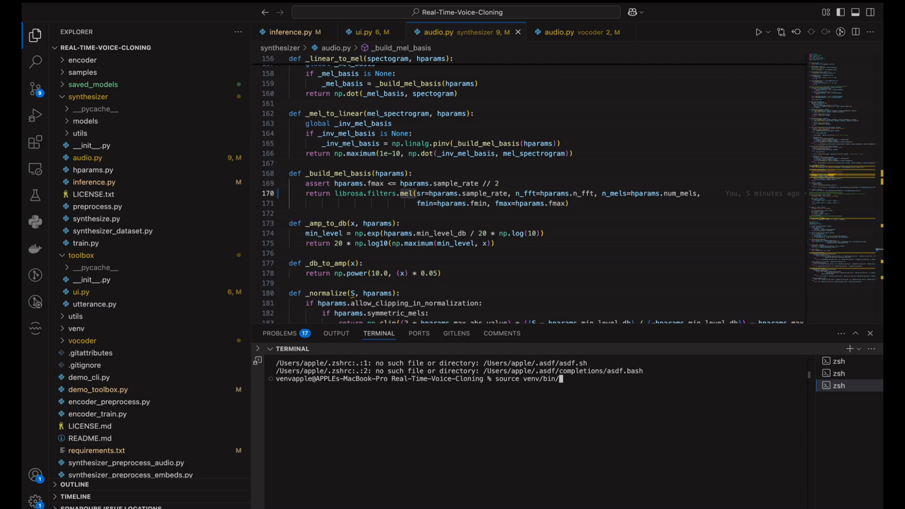
type("activate")
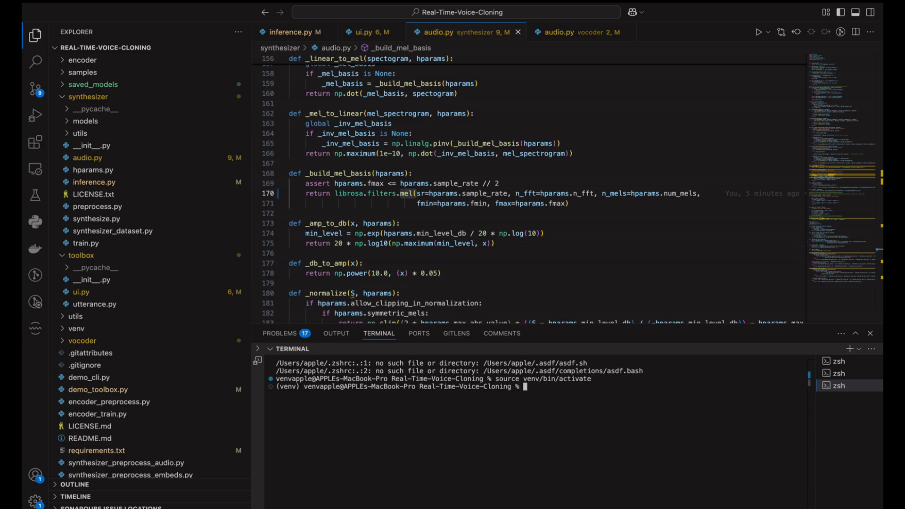
Run 'python3 demo_toolbox.py' to open the SV2TTS toolbox window.
type("python3 demo_t")
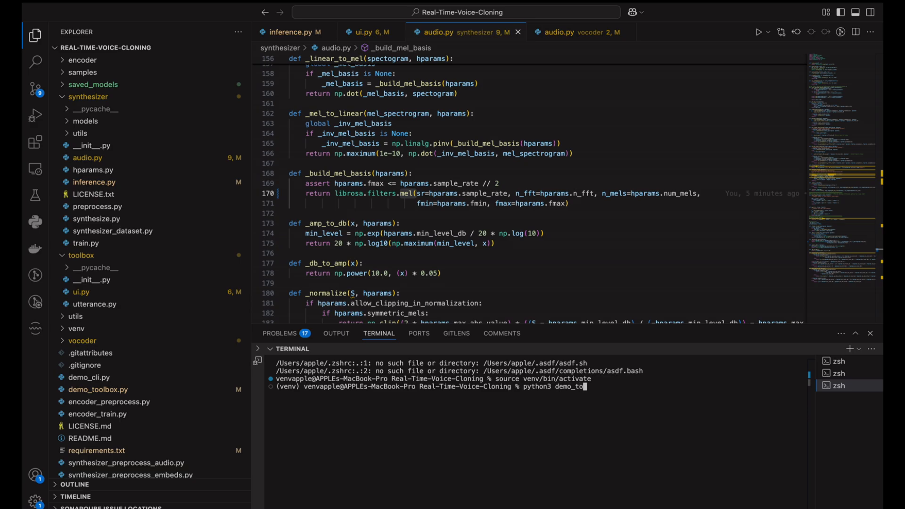
type("olbox")
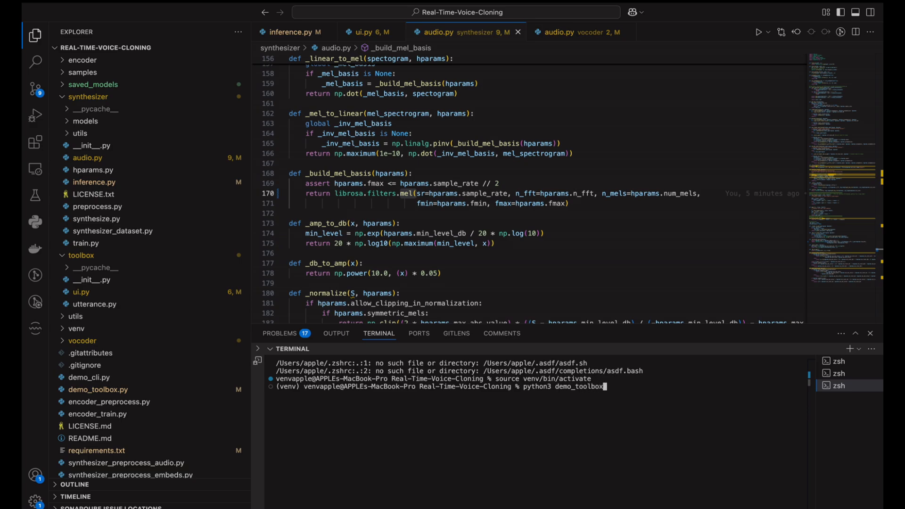
type(".py")
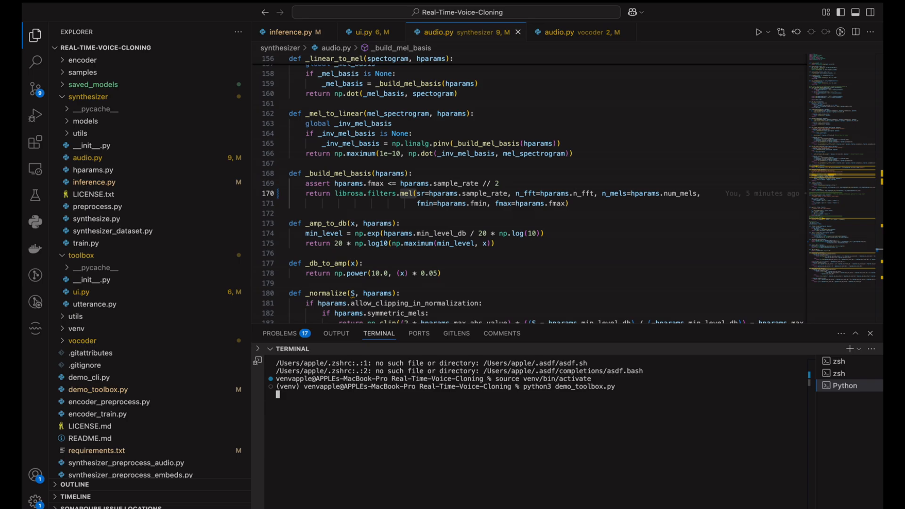
key("enter")
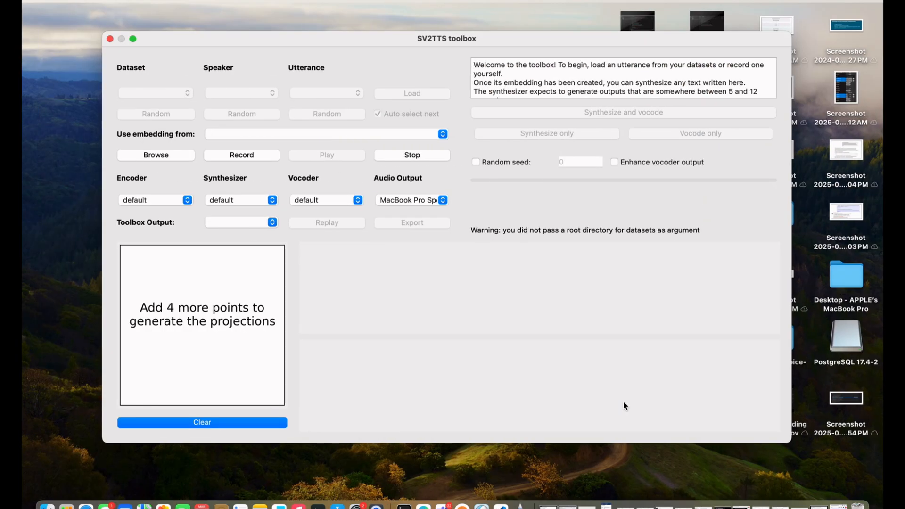
Maximize the toolbox and load 'what is perspicacity.wav' from Downloads as the voice sample.
left_click(133, 38)
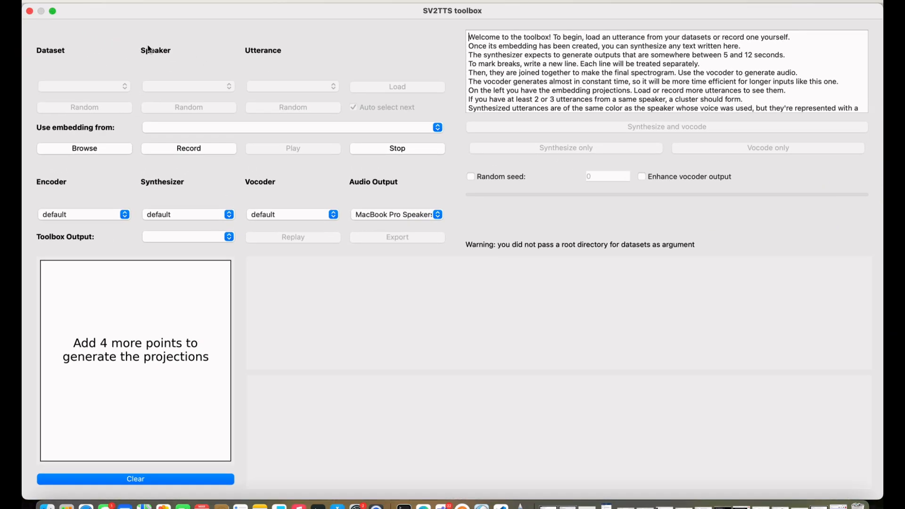
mouse_move(104, 148)
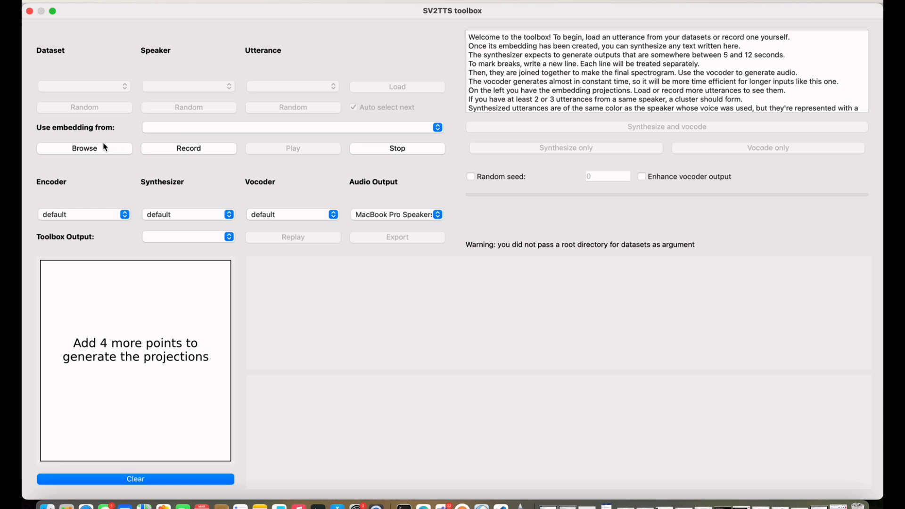
left_click(83, 148)
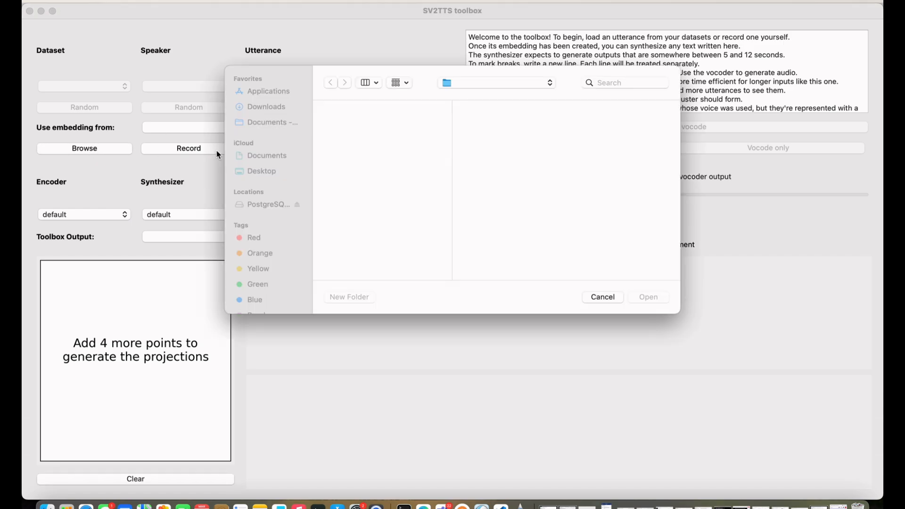
left_click(261, 171)
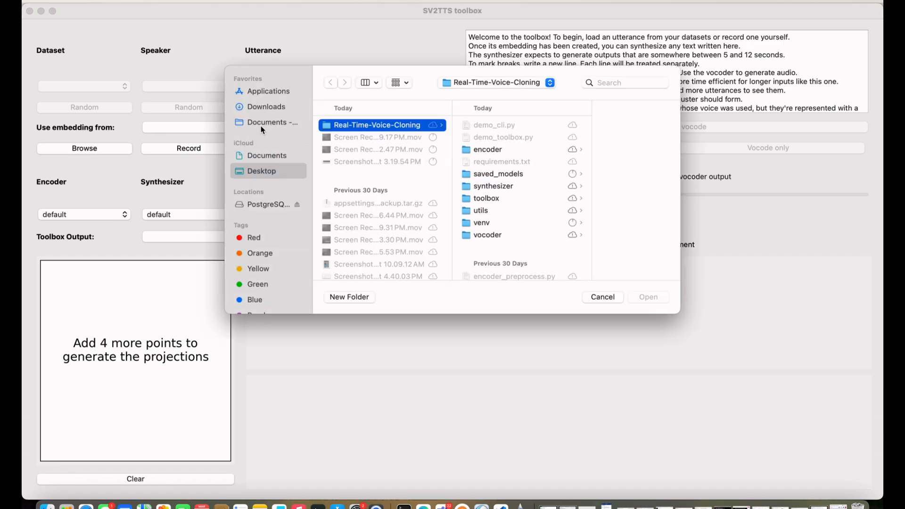
left_click(265, 107)
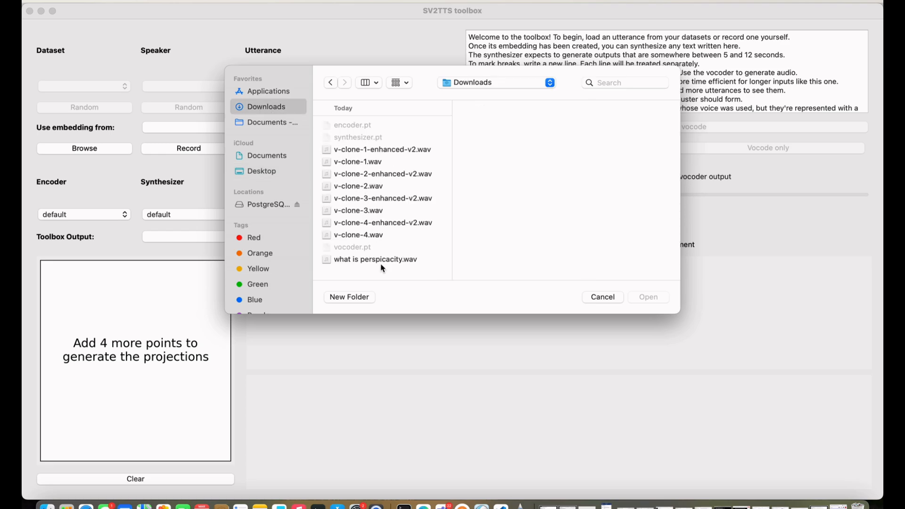
left_click(374, 259)
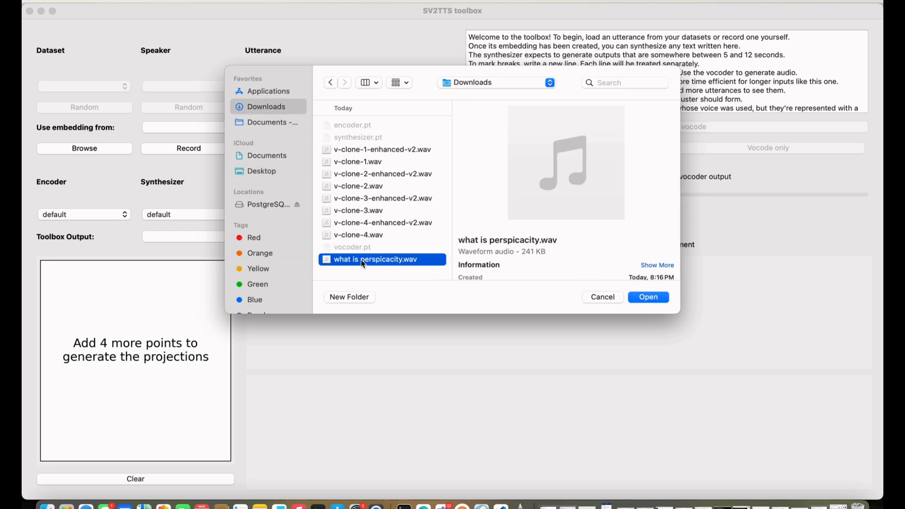
left_click(647, 297)
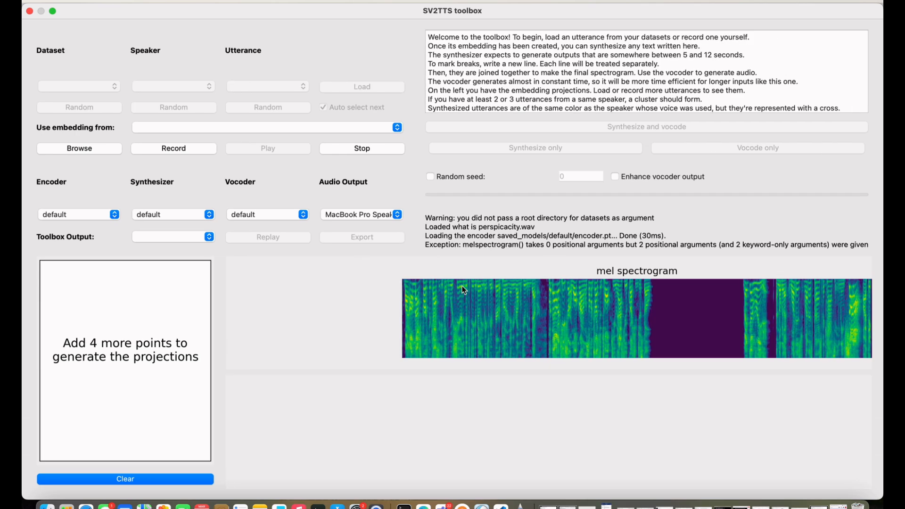
mouse_move(430, 36)
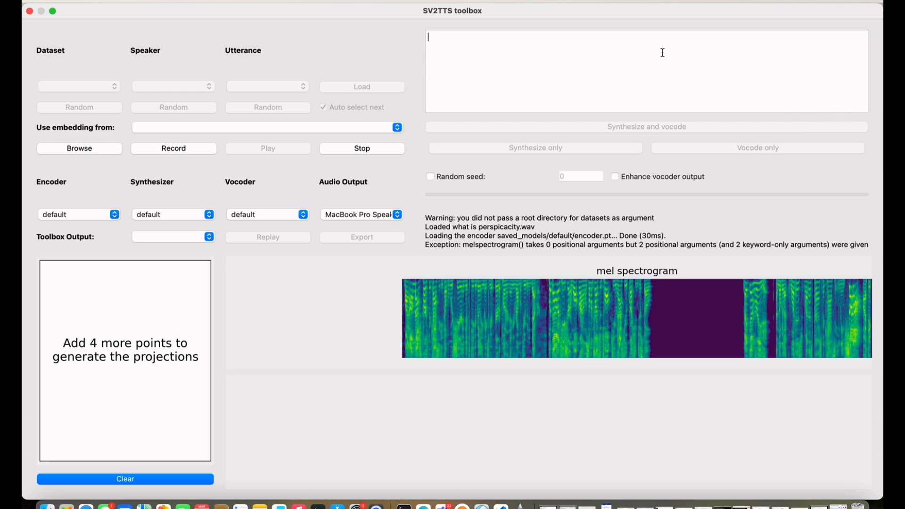
Enter 'I am the Top G, this is my place.' as the text to synthesize.
type("I m")
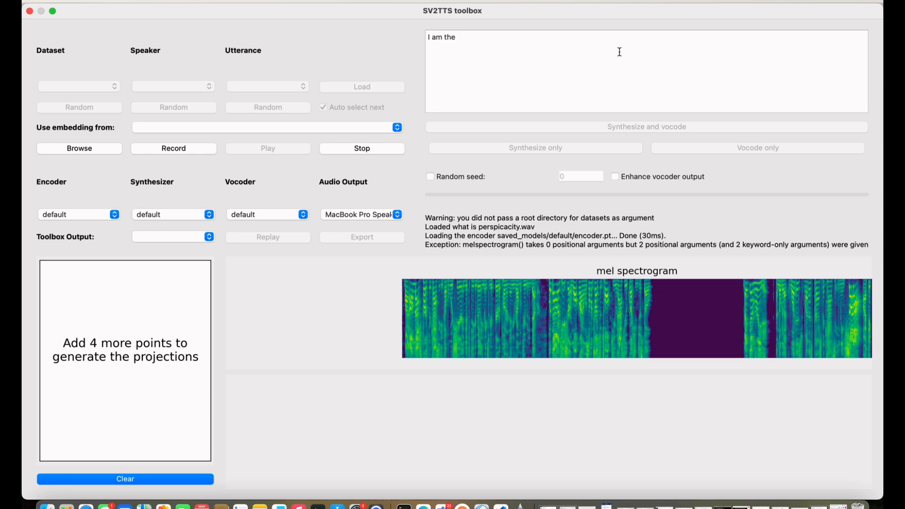
type("Top G,")
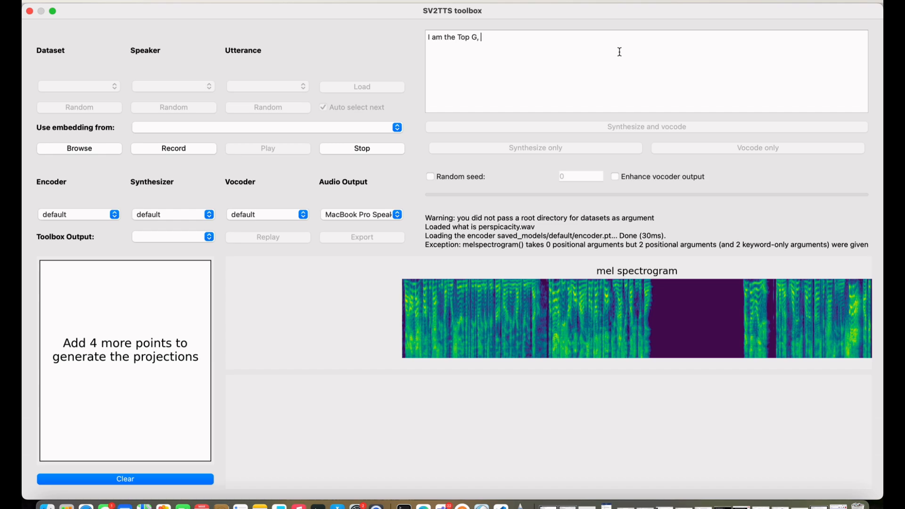
type("this is my p")
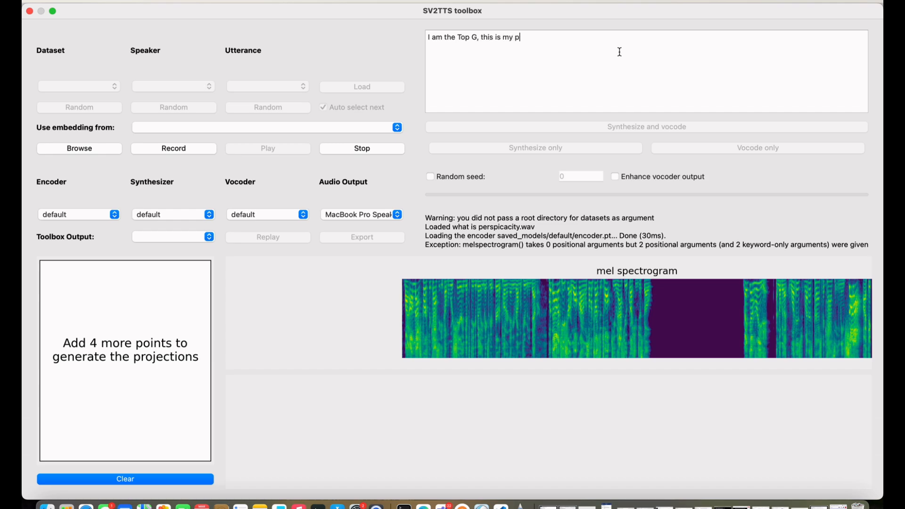
type("lace")
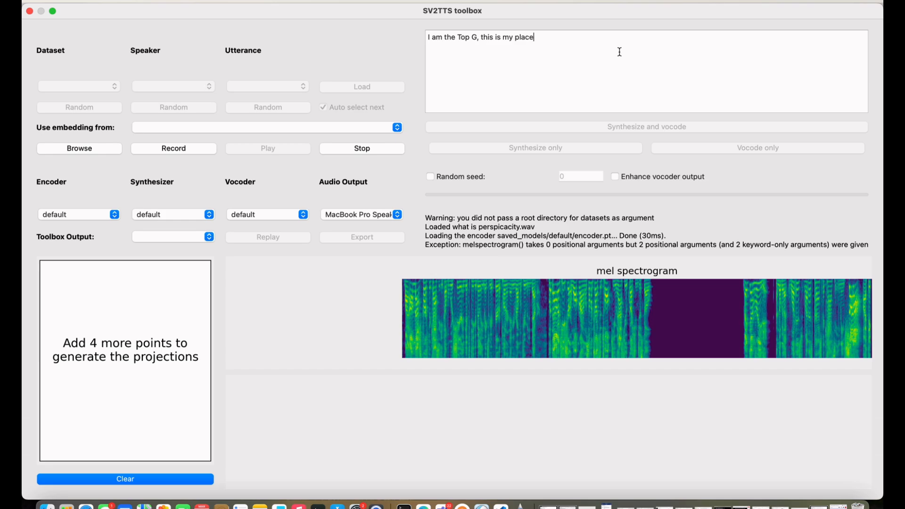
type(".")
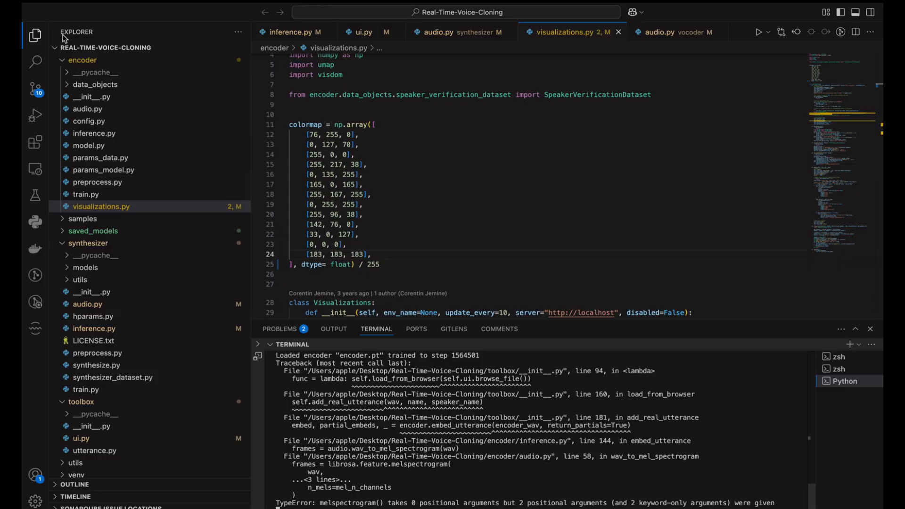
Search 'librosa.feature' and jump to the melspectrogram call in encoder/audio.py.
left_click(34, 61)
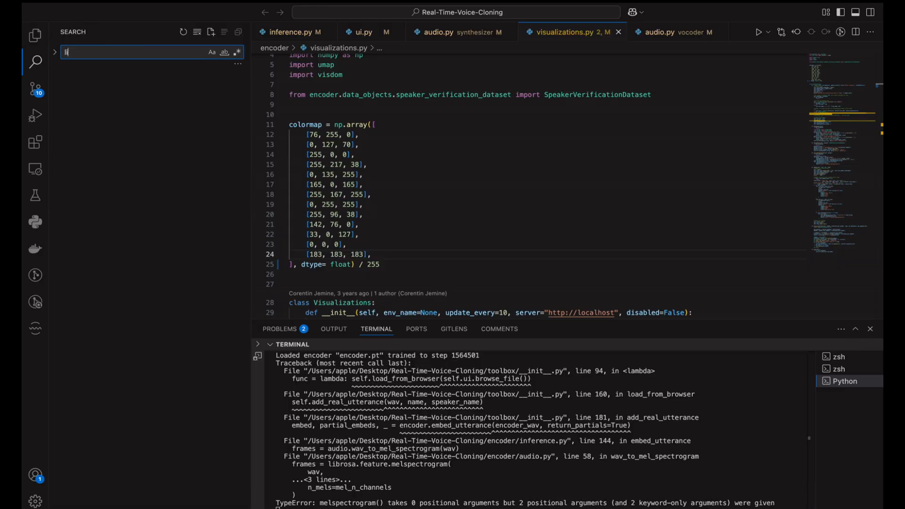
type("librosa.feature")
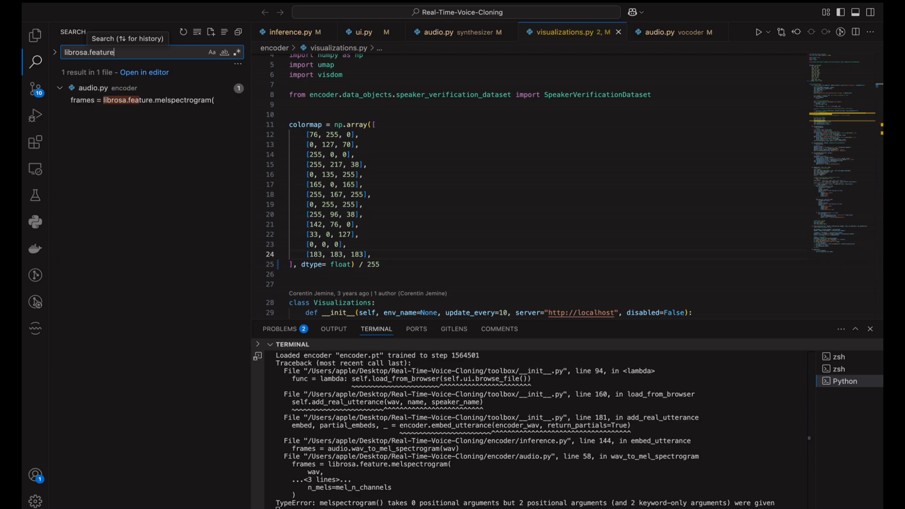
left_click(156, 99)
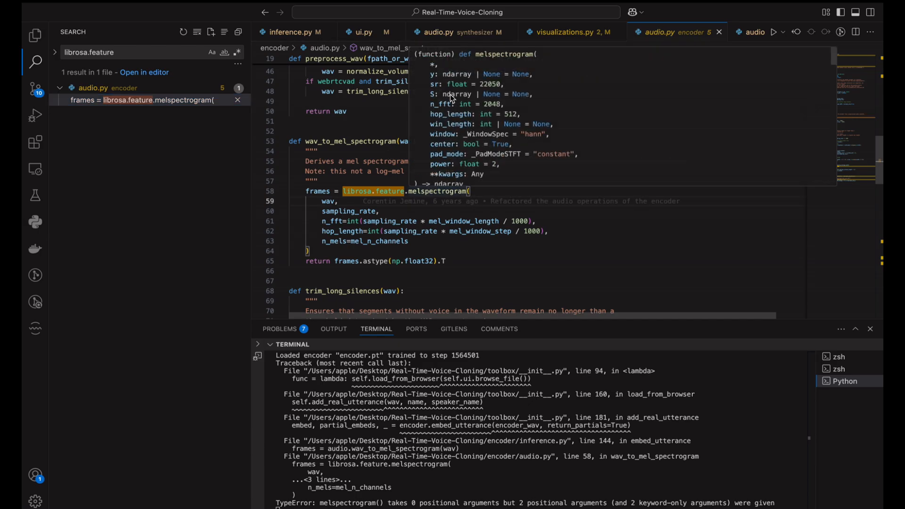
mouse_move(322, 206)
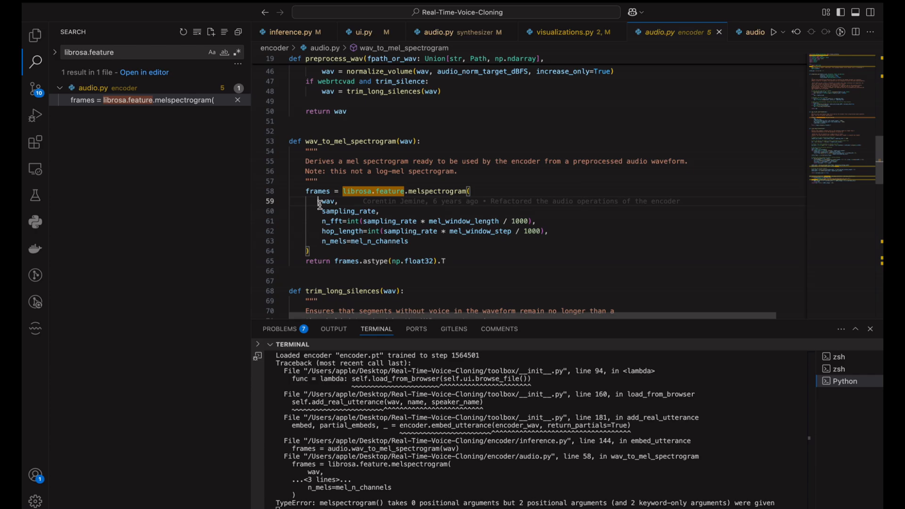
Change the melspectrogram call to pass the waveform as keyword argument y=wav.
type("y=")
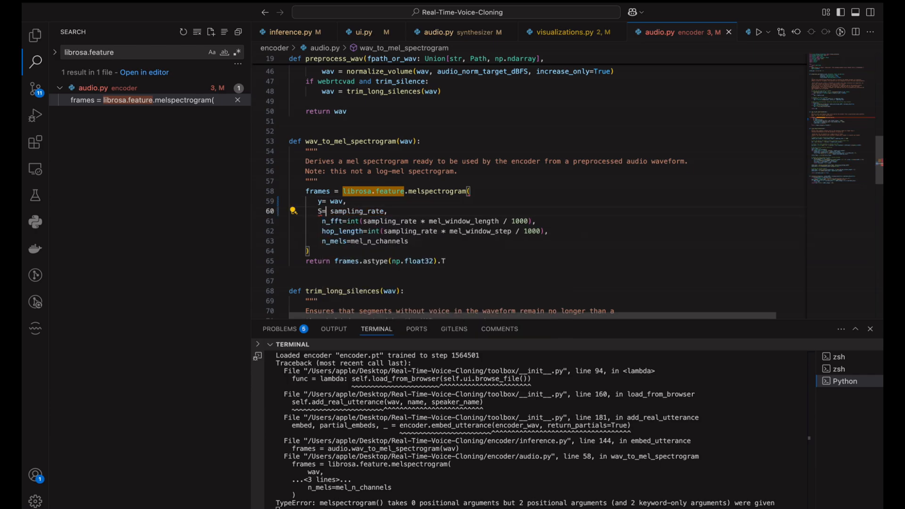
mouse_move(447, 191)
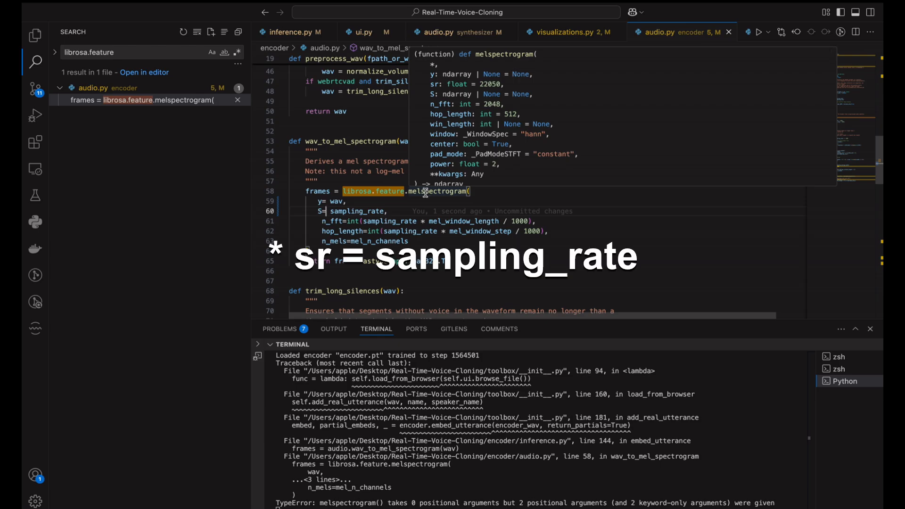
mouse_move(351, 225)
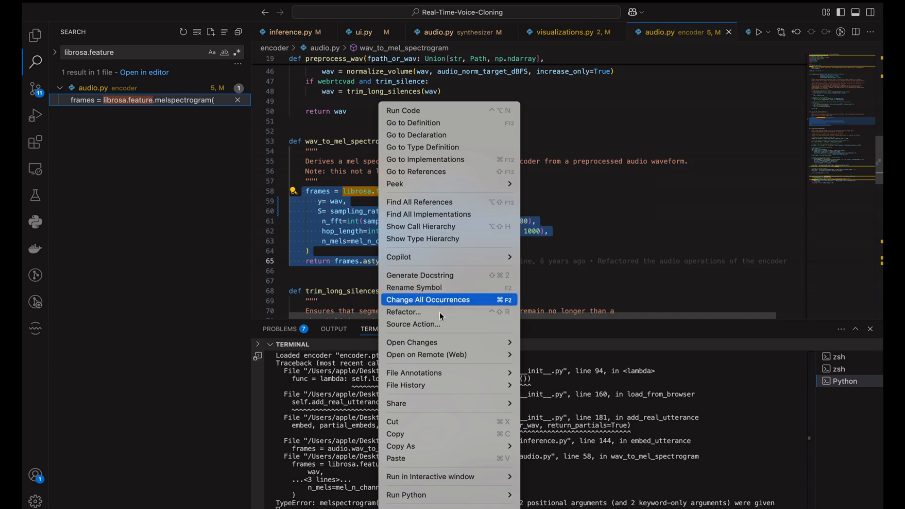
mouse_move(625, 259)
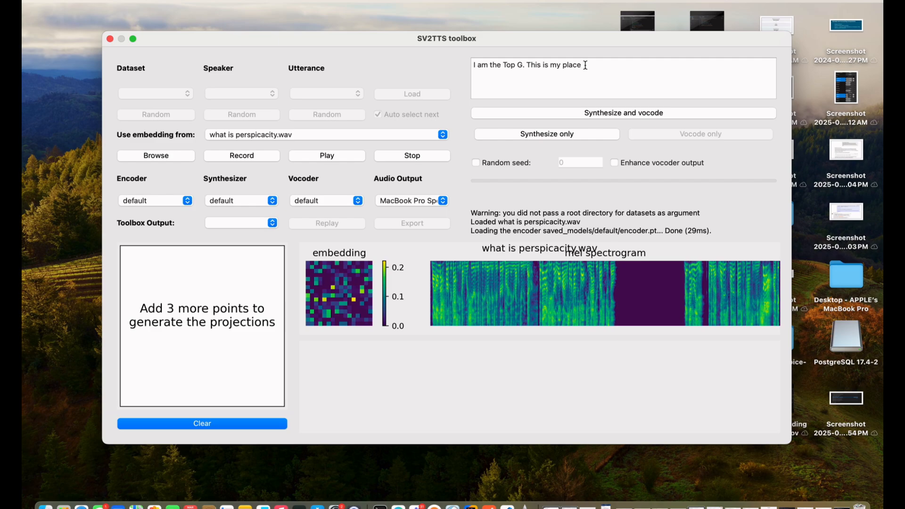
Finish the sentence with 'and you have to make room for me.' and synthesize and vocode it.
type("n")
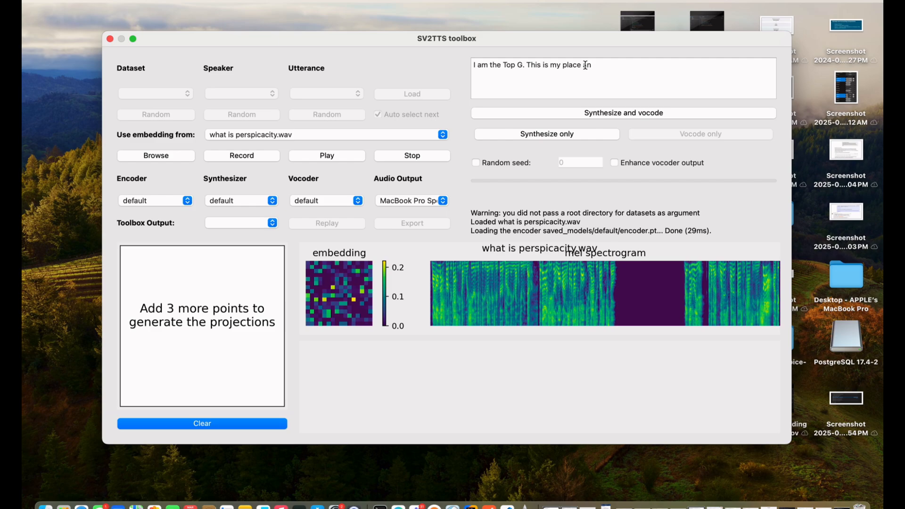
type("nd you")
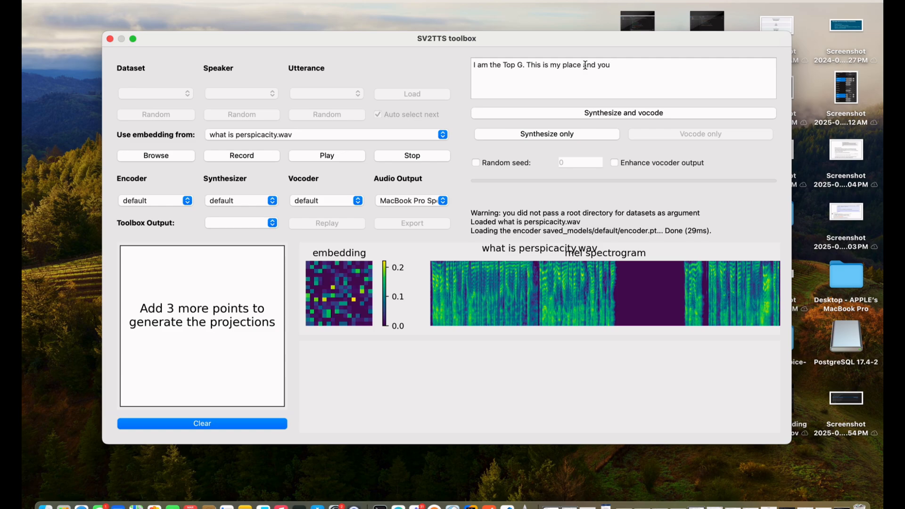
type("have to ma")
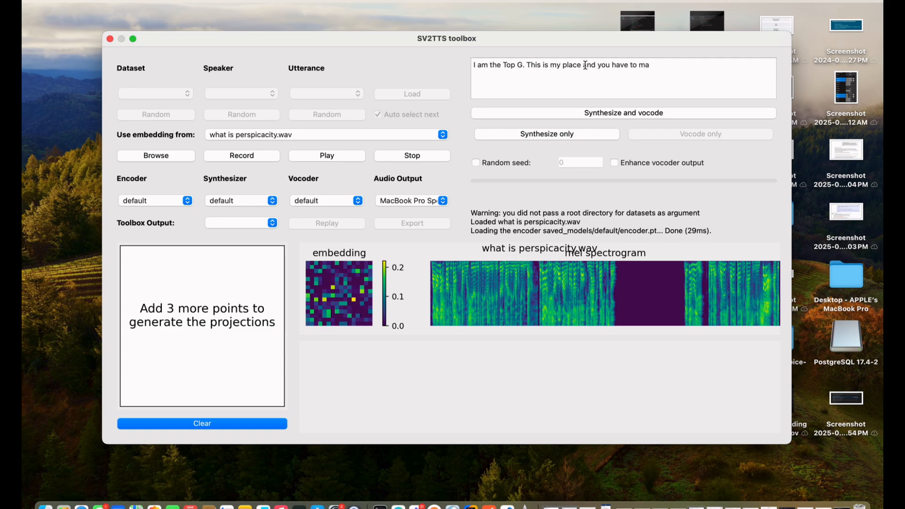
type("ke room")
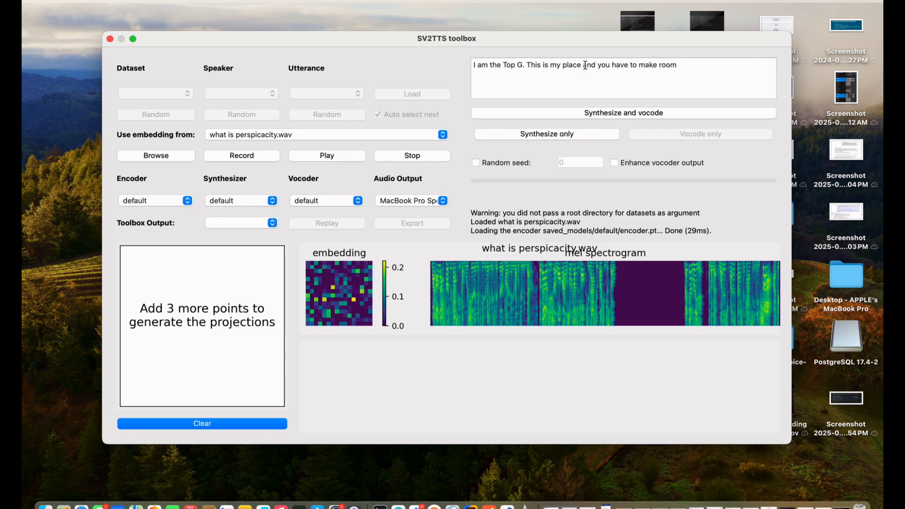
type("for me.")
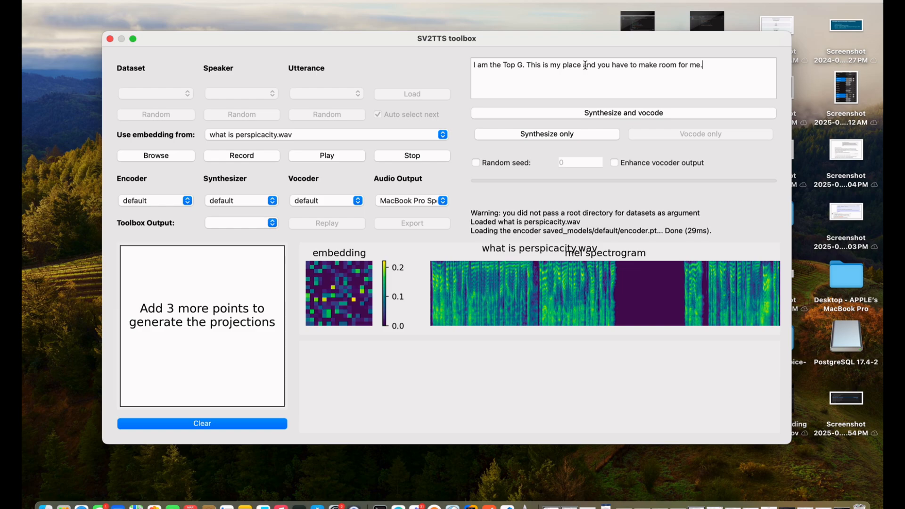
left_click(623, 112)
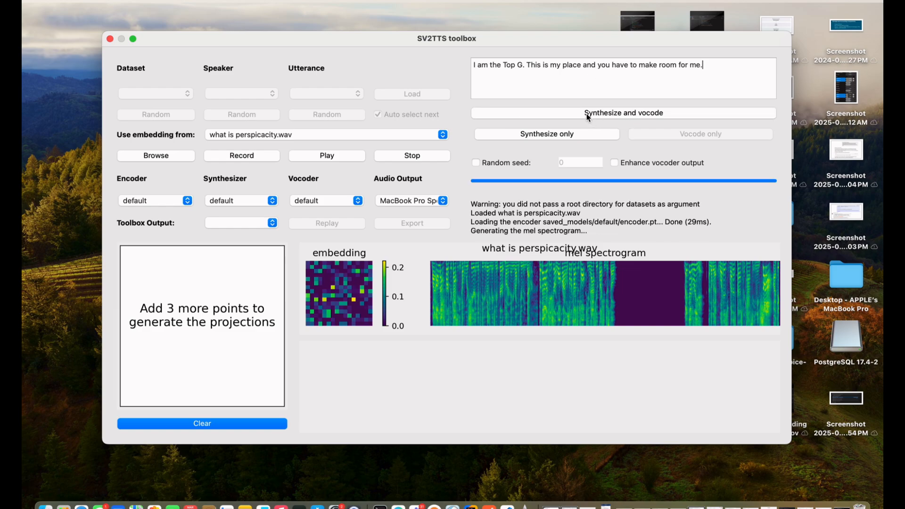